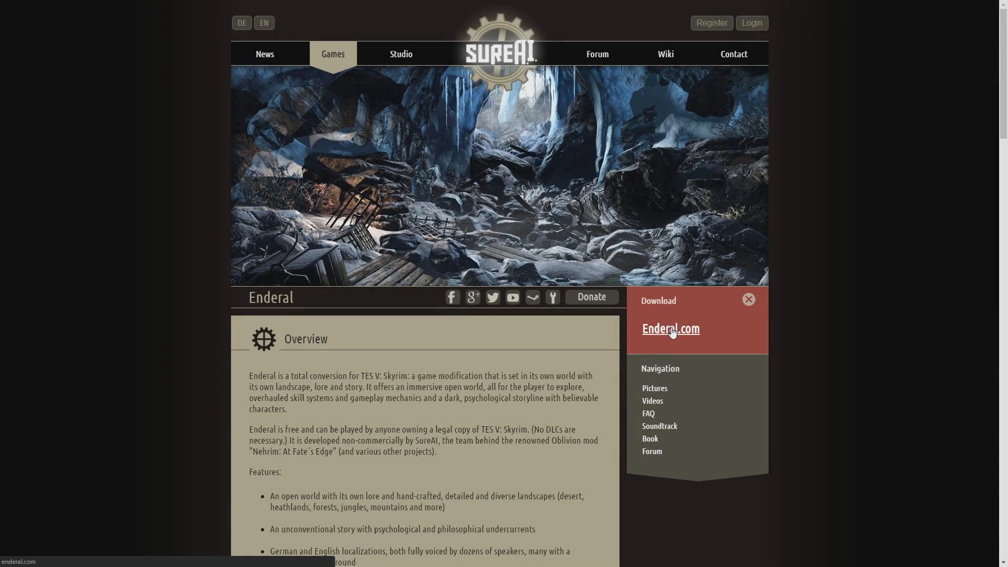
# - Open Enderal.com and advance the guide through system requirements to the installation package sources
pyautogui.click(670, 329)
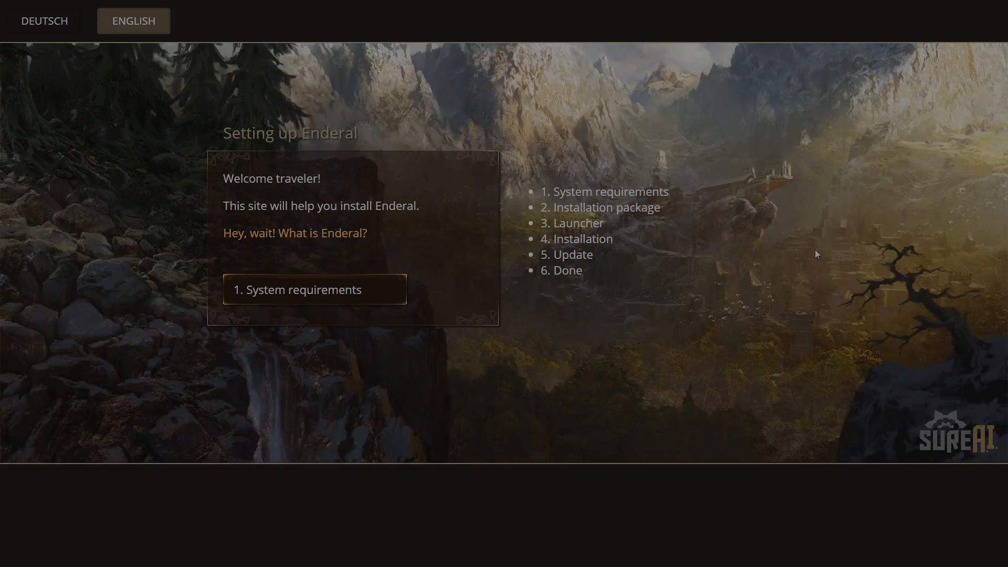
pyautogui.click(314, 289)
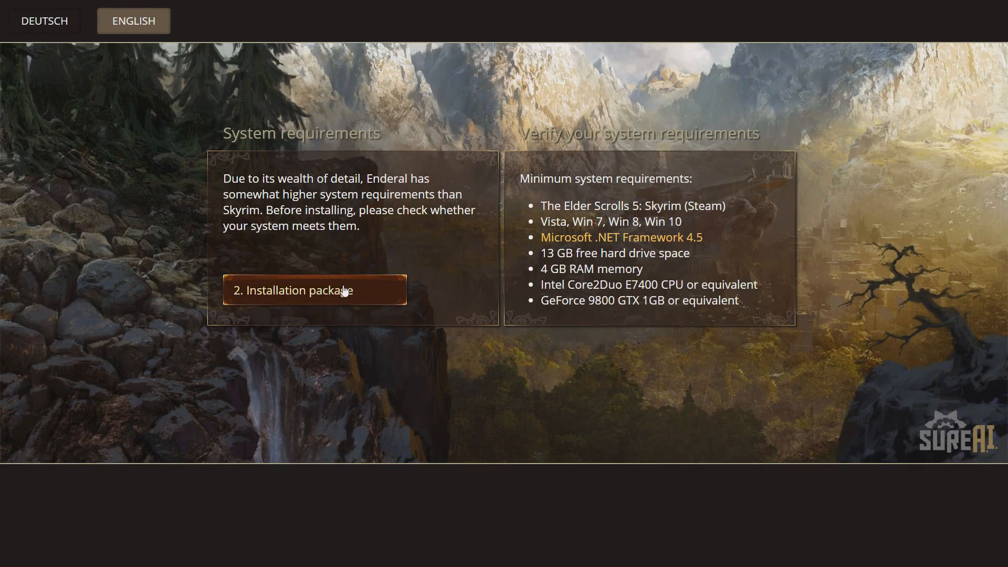
pyautogui.click(315, 290)
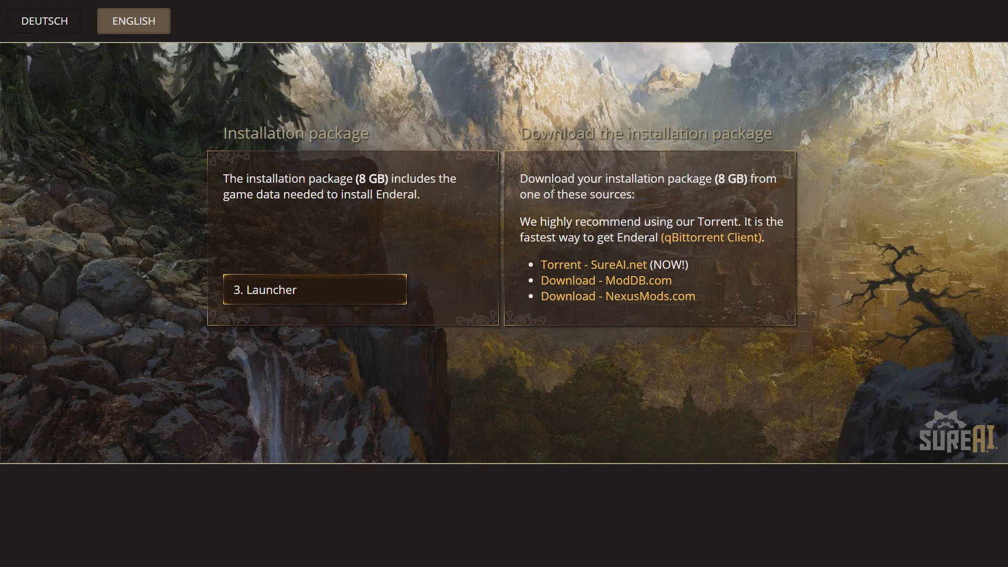
pyautogui.moveTo(618, 296)
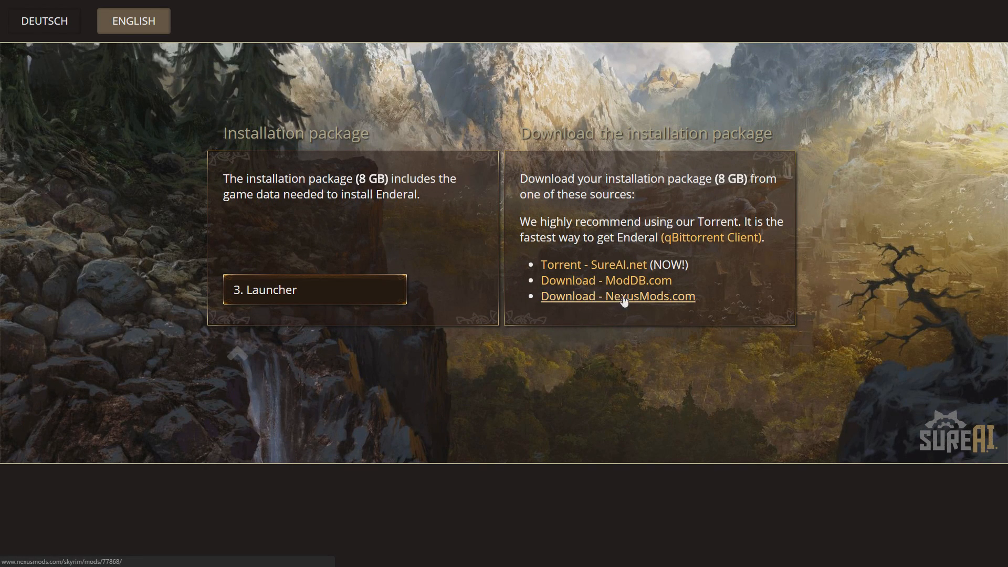
# - View the English Enderal file page on Nexus Mods, then reach the guide's launcher step
pyautogui.click(618, 296)
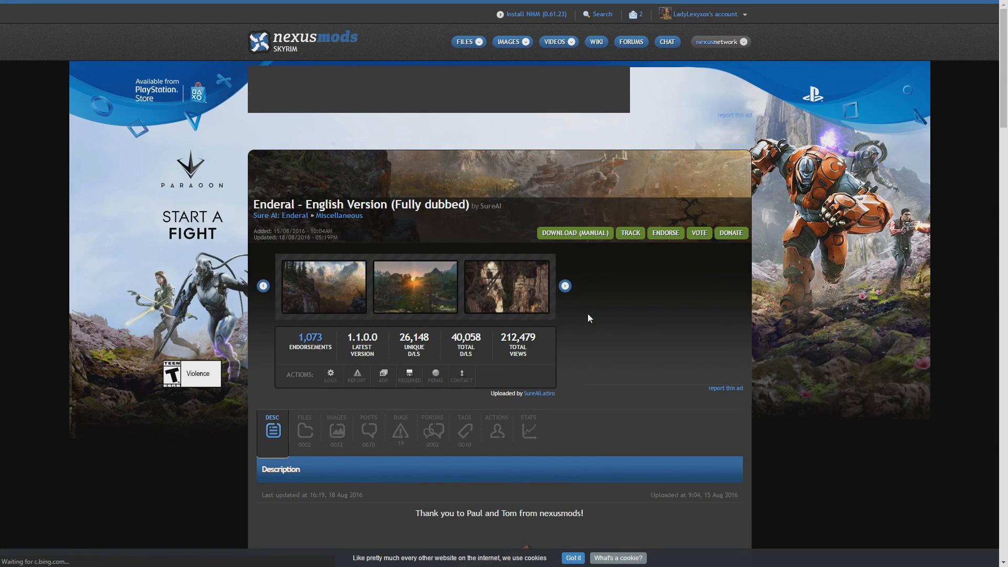
pyautogui.scroll(-3)
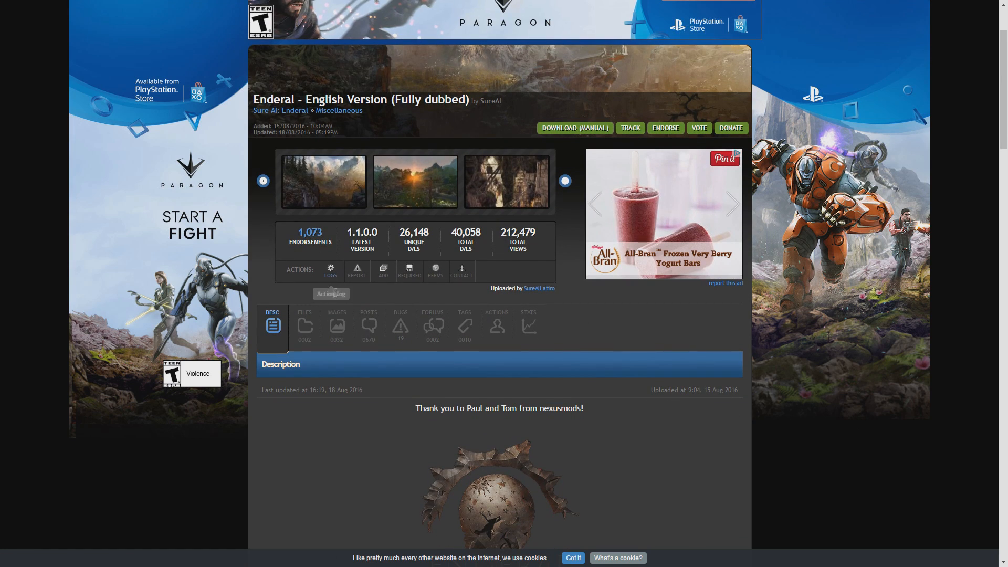
pyautogui.click(305, 325)
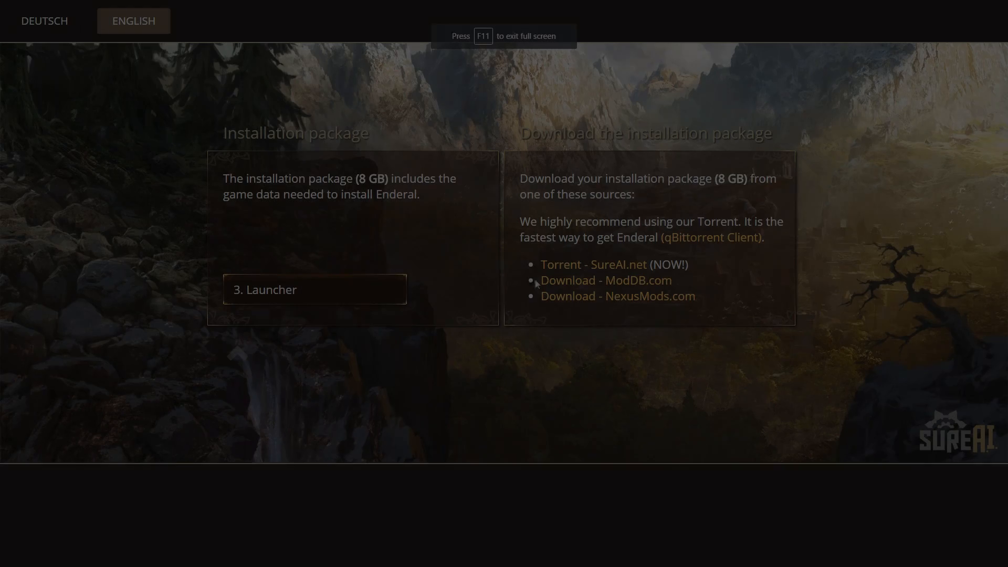
pyautogui.click(315, 289)
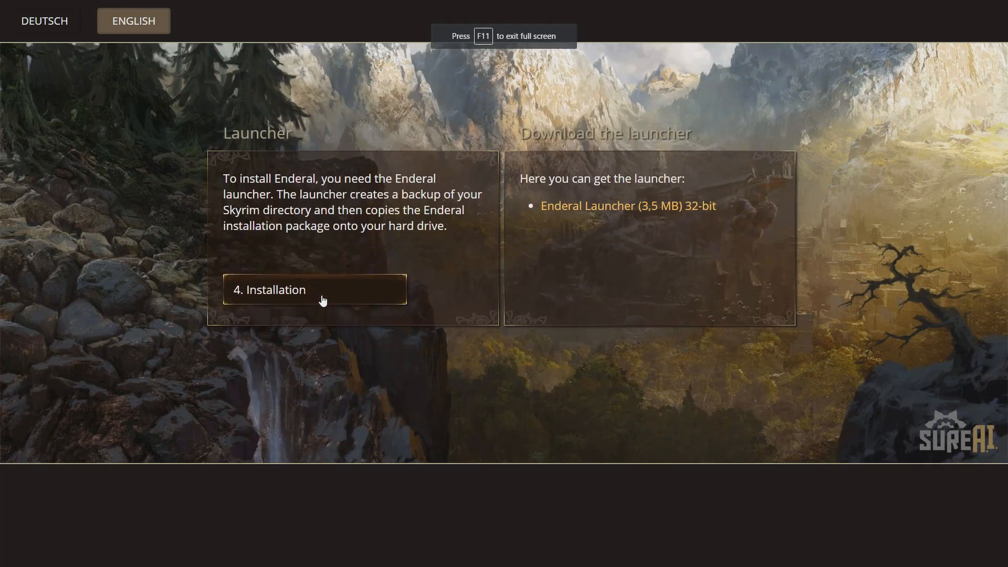
pyautogui.moveTo(628, 206)
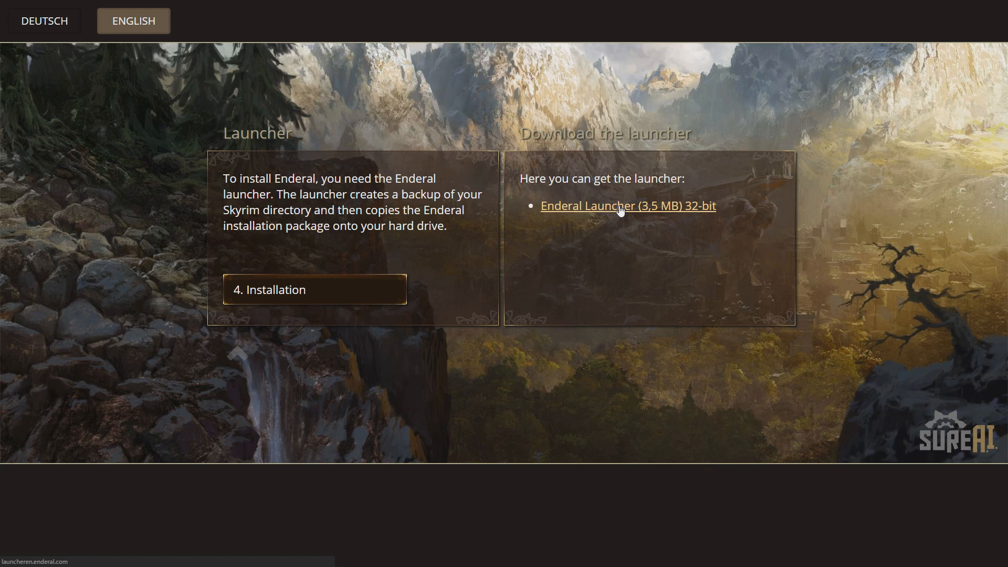
# - Create a new folder on the desktop for the Enderal files
pyautogui.rightClick(476, 402)
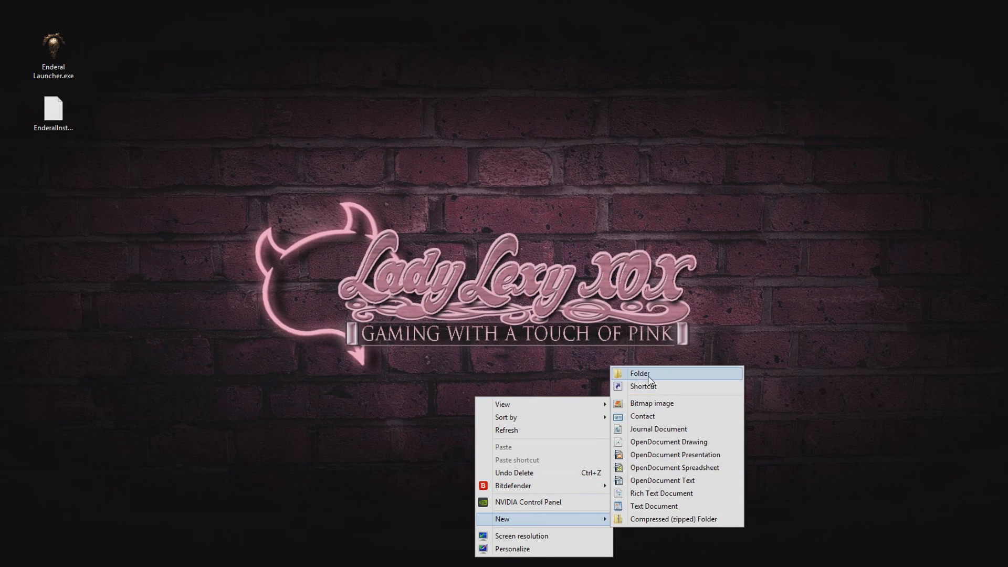
pyautogui.click(639, 373)
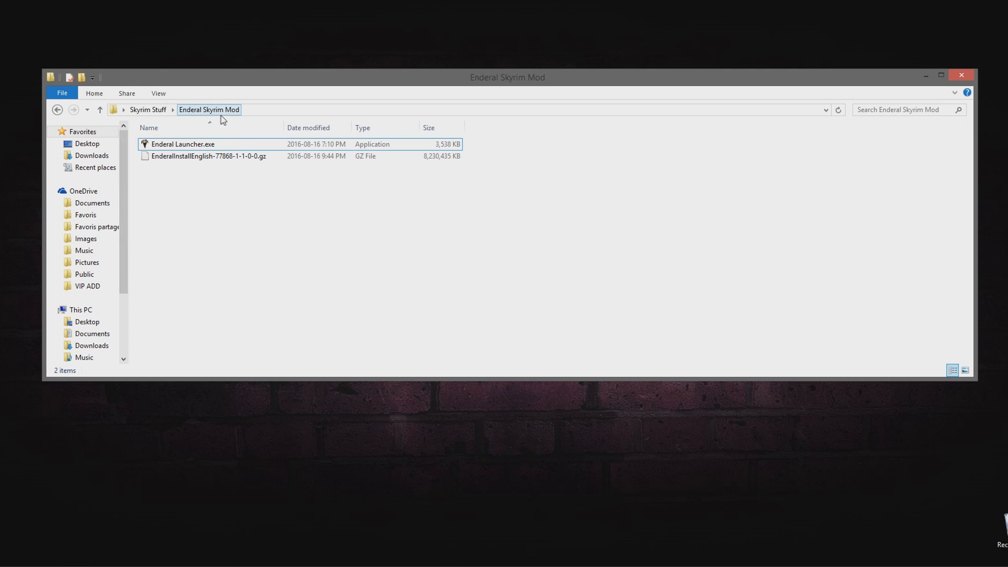
# - Run Enderal Launcher.exe past SmartSafe, accept the licence and pass the requirements check
pyautogui.doubleClick(183, 144)
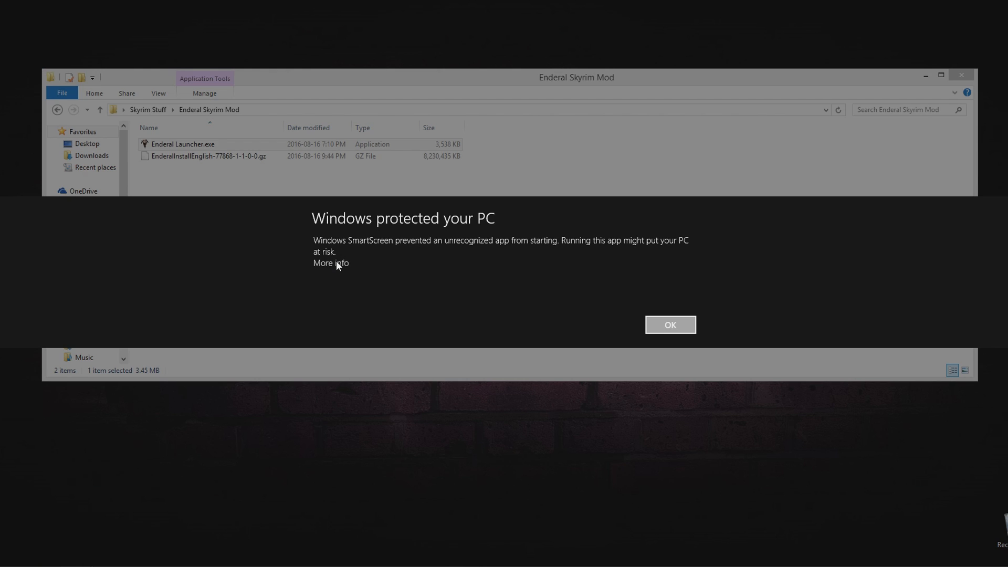
pyautogui.click(670, 324)
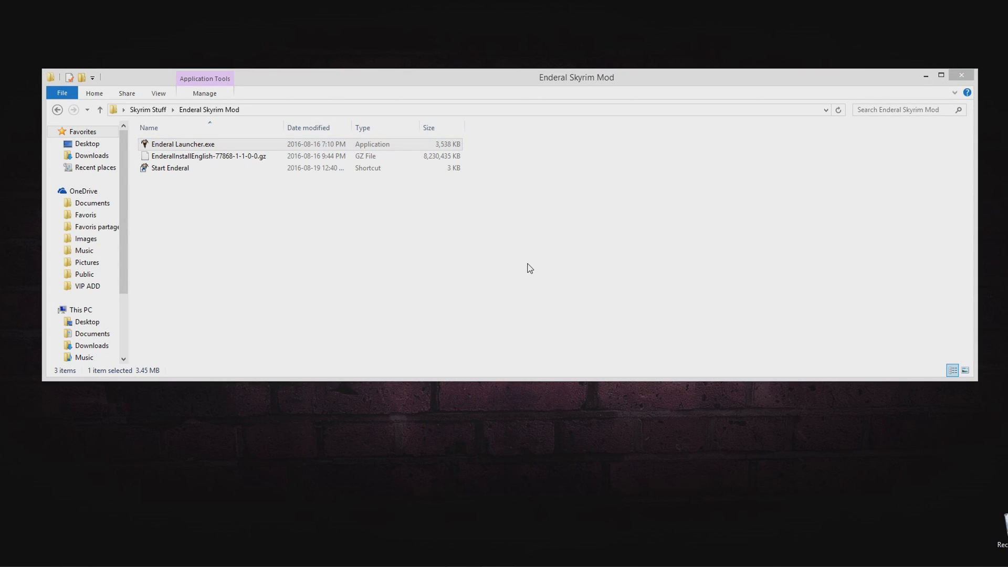
pyautogui.doubleClick(183, 143)
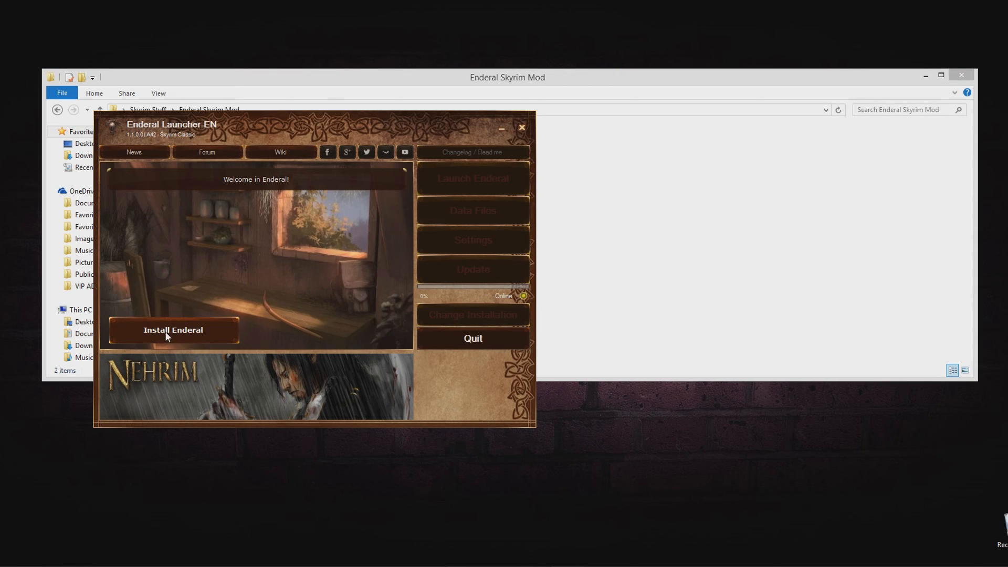
pyautogui.click(172, 330)
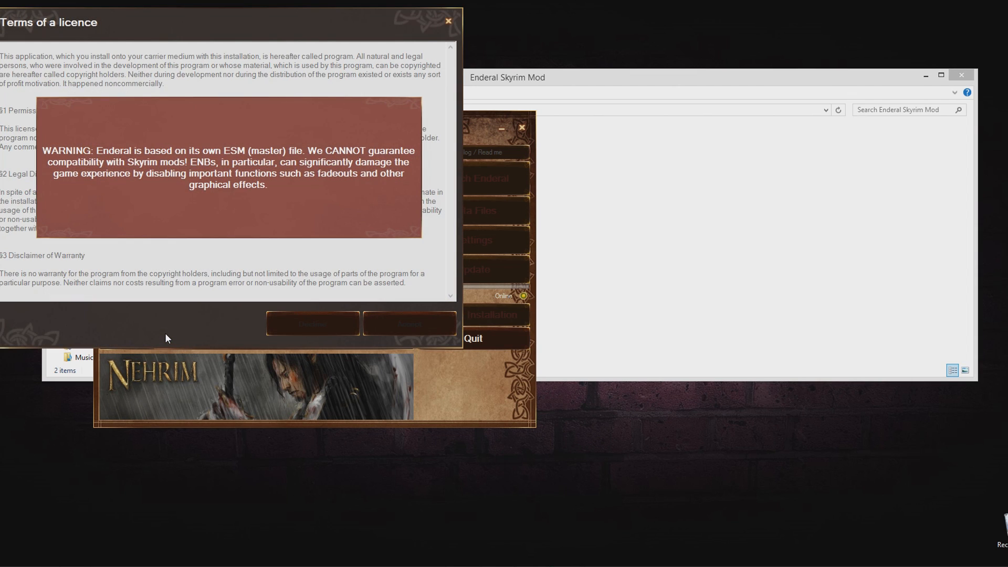
pyautogui.click(409, 324)
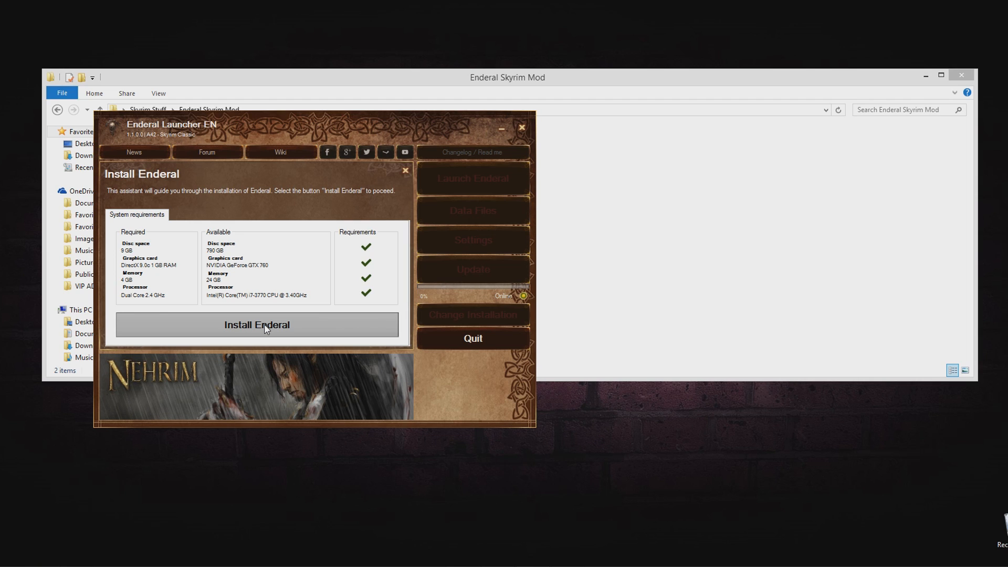
pyautogui.click(256, 325)
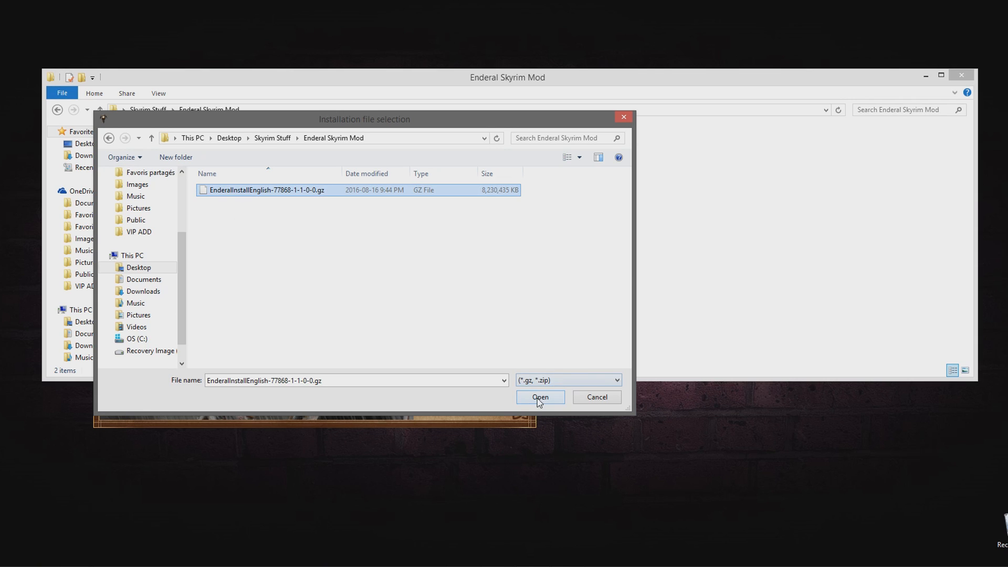
# - Select the English .gz package and run the installation with default Skyrim paths
pyautogui.click(538, 397)
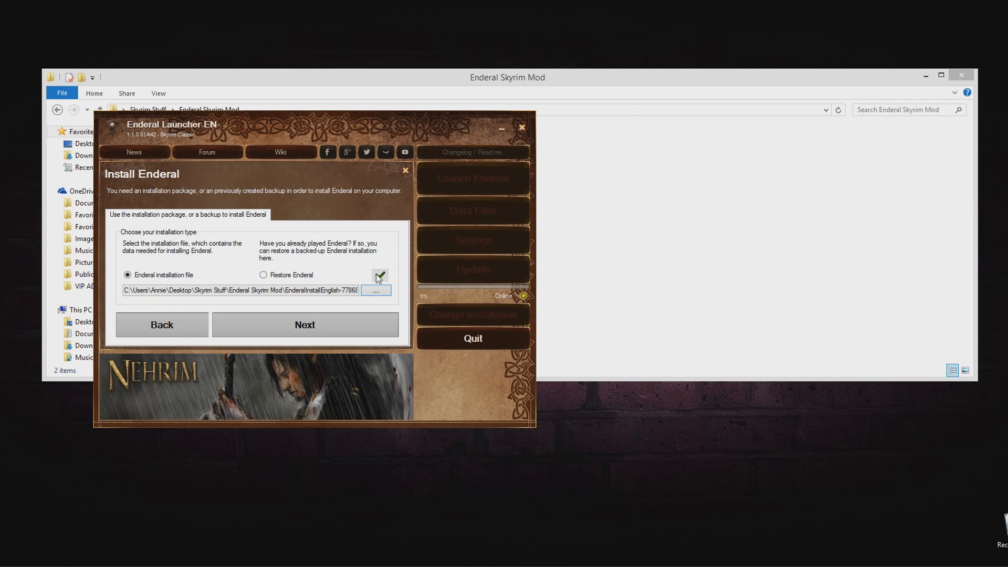
pyautogui.moveTo(305, 324)
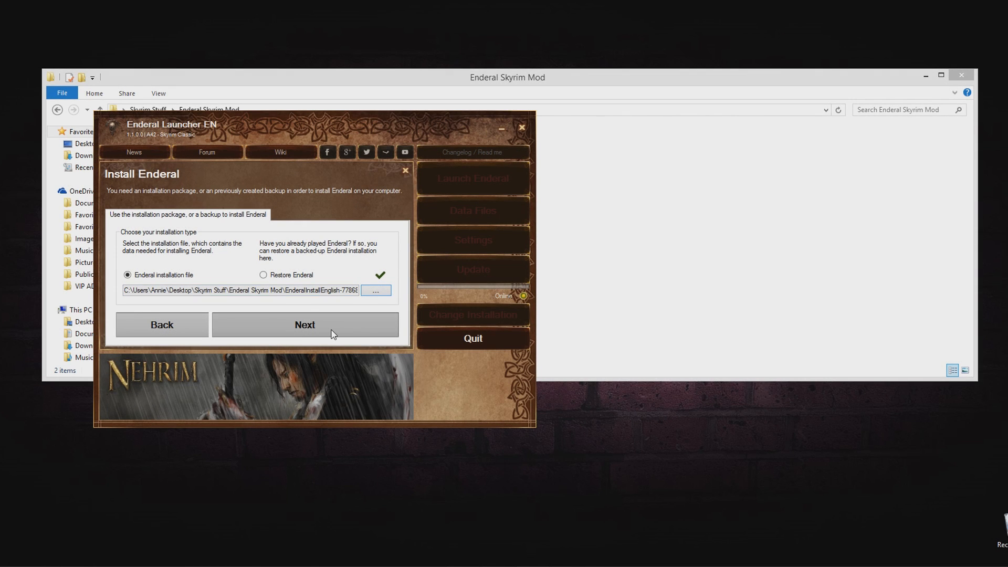
pyautogui.click(305, 324)
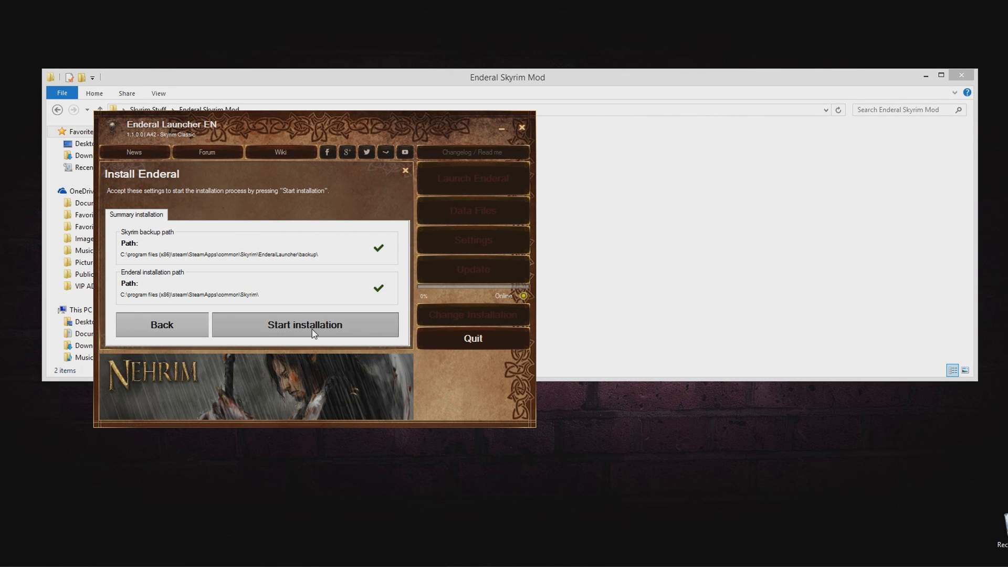
pyautogui.click(305, 324)
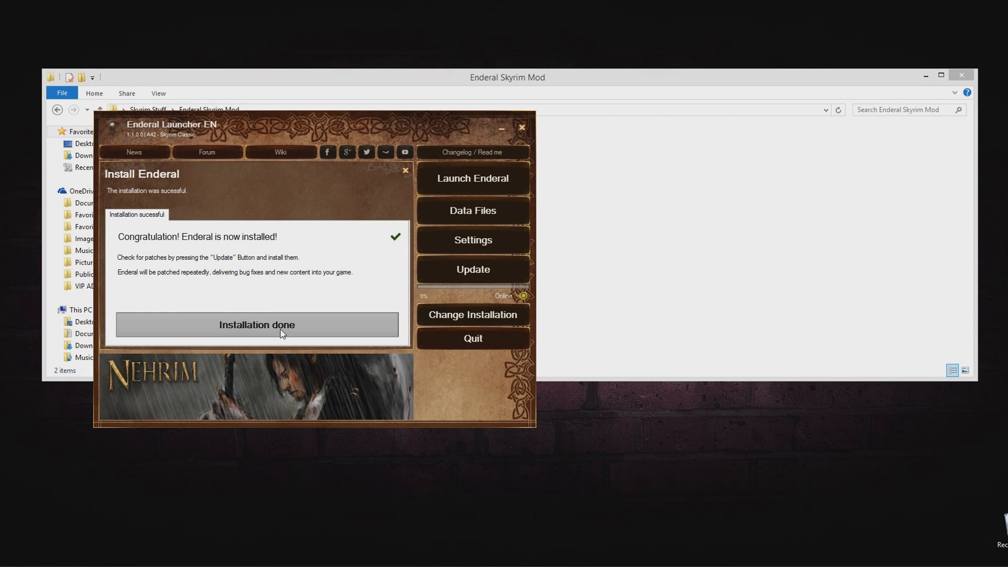
# - Finish the wizard, install the 1.1.0.8 update and restart the launcher
pyautogui.click(257, 325)
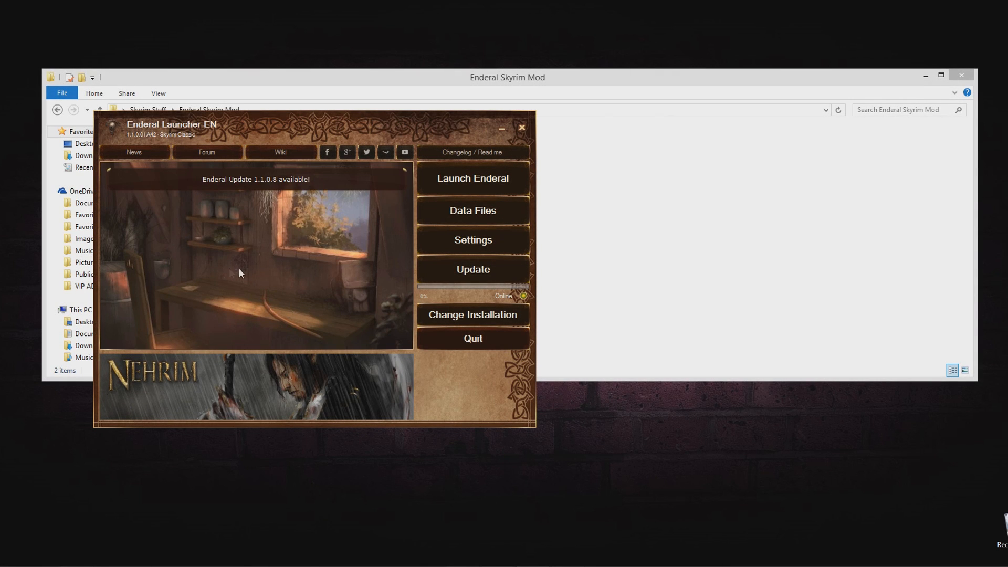
pyautogui.click(472, 269)
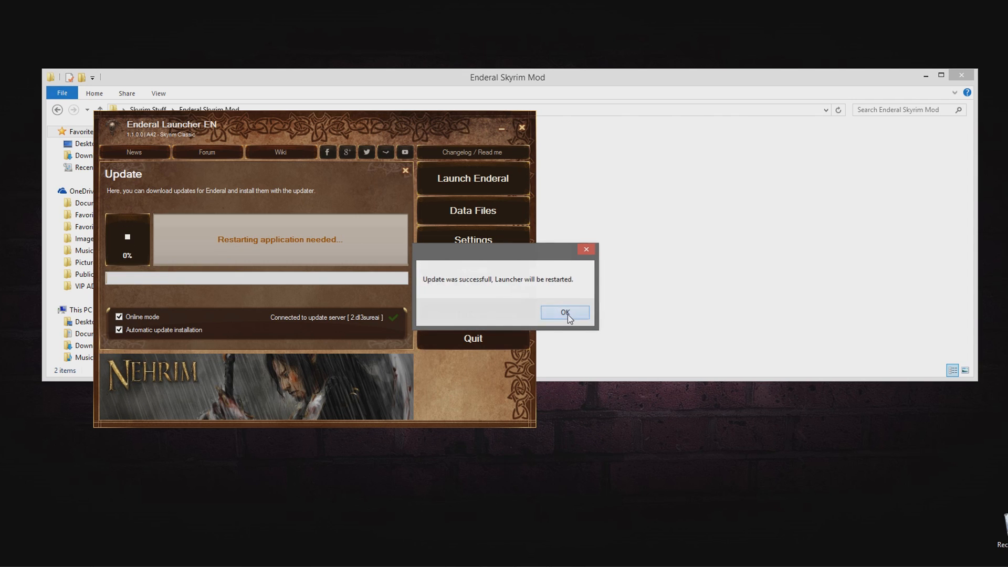
pyautogui.click(564, 312)
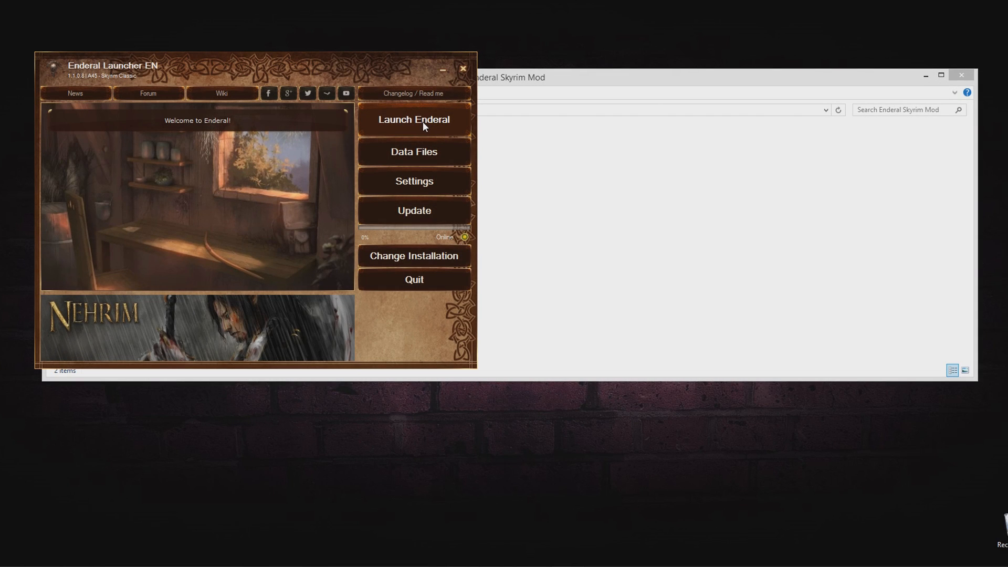